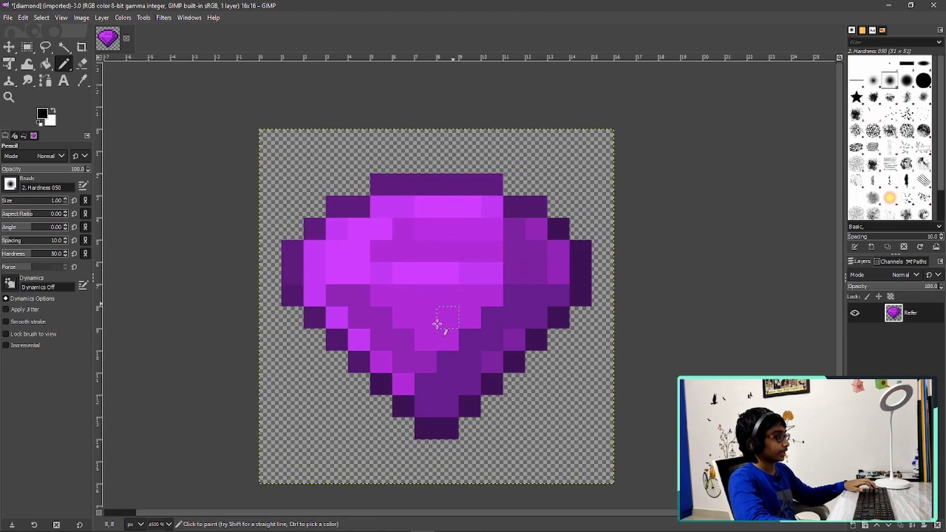
{"action": "mouse_move", "coordinate": [537, 224]}
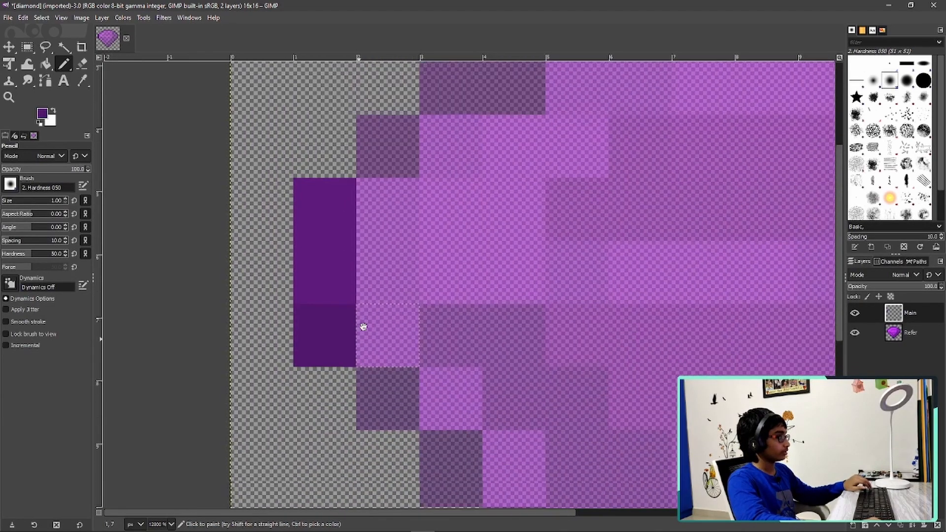
Sample reference shades and paint the diamond's dark outline and top-left highlight pixels on Main.
{"action": "scroll", "scroll_direction": "down", "scroll_amount": 3}
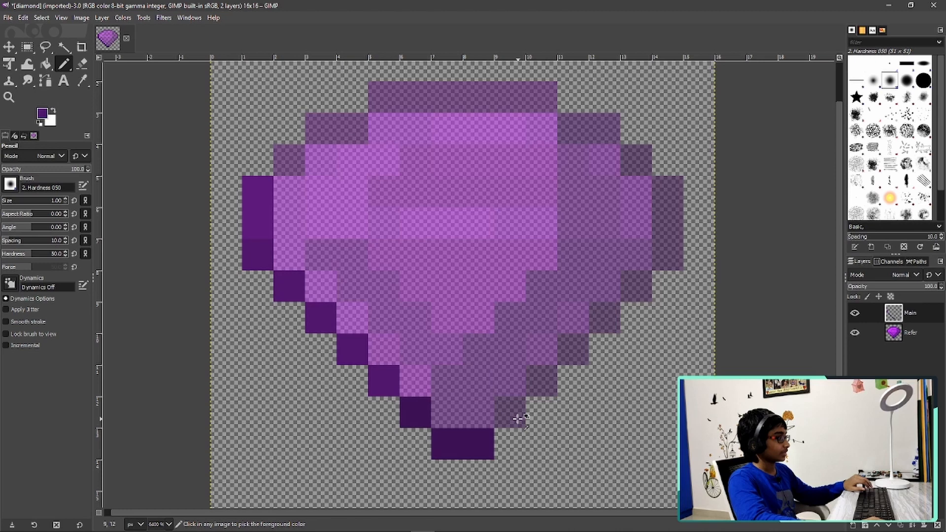
{"action": "left_click", "coordinate": [519, 416]}
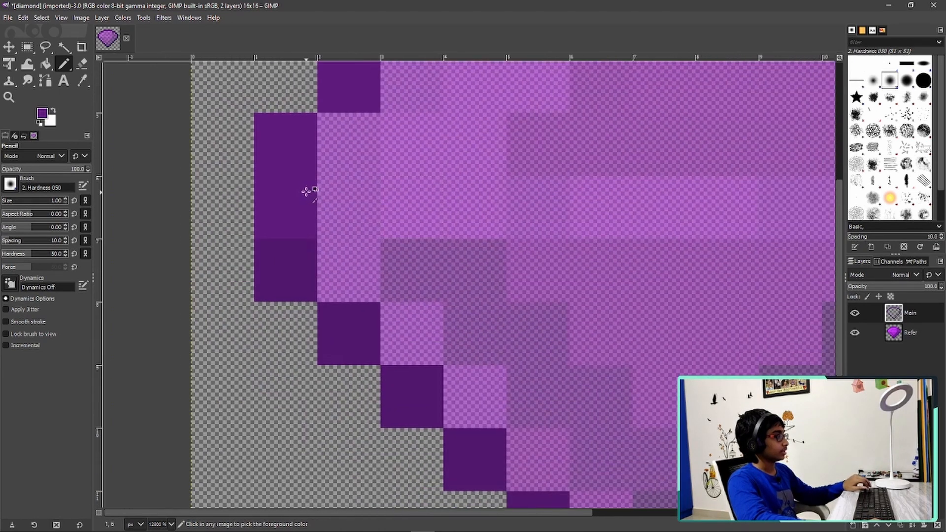
{"action": "left_click", "coordinate": [352, 248]}
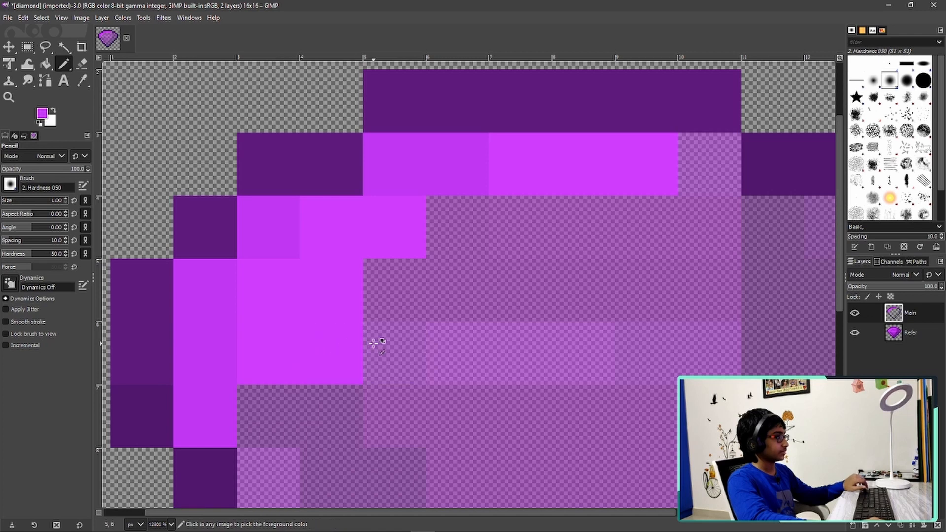
Paint the bright magenta top highlights and a dark top-right outline pixel on the diamond.
{"action": "left_click", "coordinate": [392, 293]}
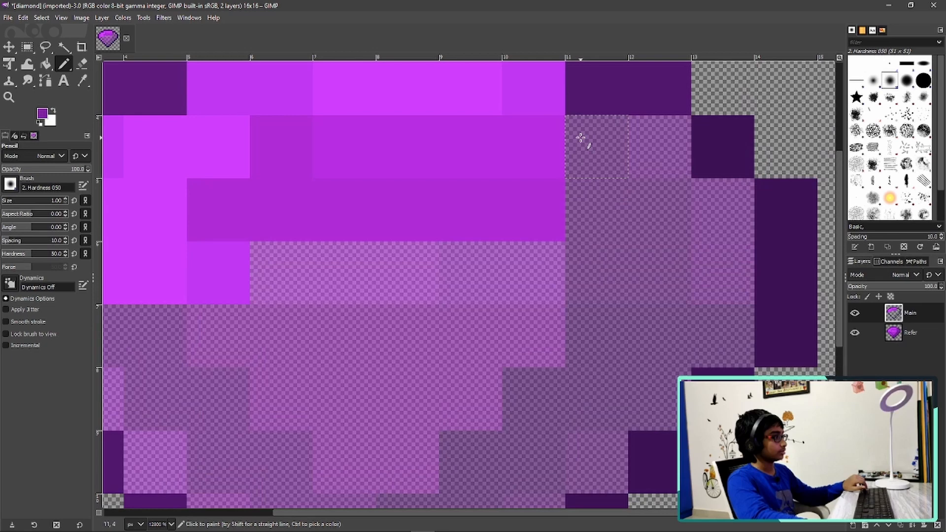
{"action": "left_click", "coordinate": [658, 148]}
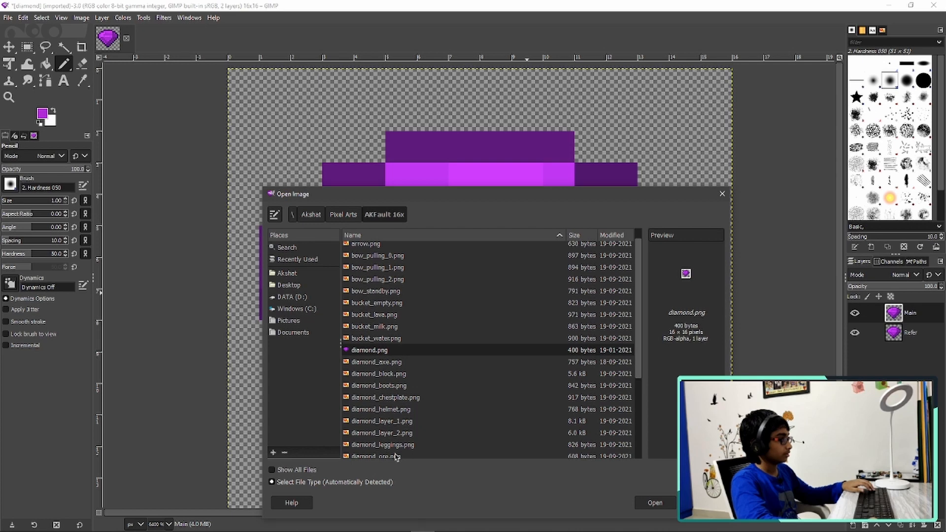
Open diamond_ore.png as a second image tab beside the diamond.
{"action": "left_click", "coordinate": [376, 452]}
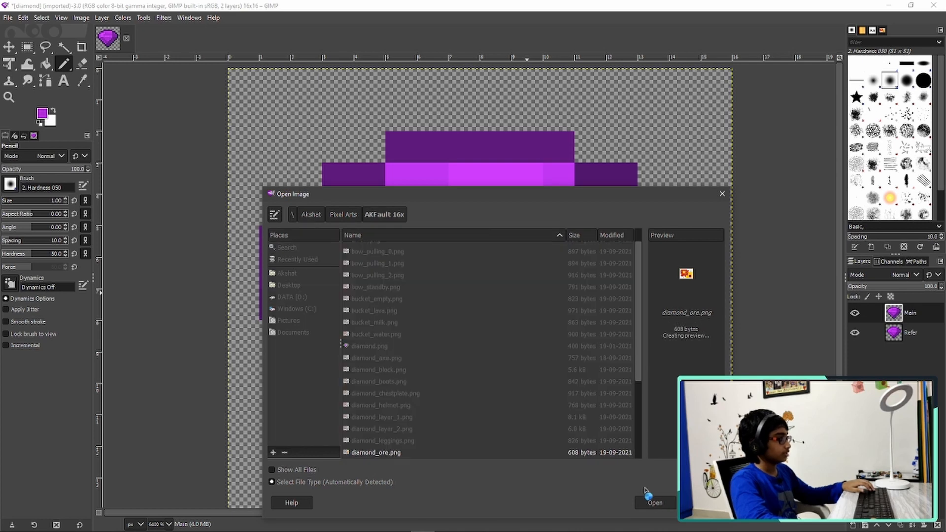
{"action": "left_click", "coordinate": [654, 502]}
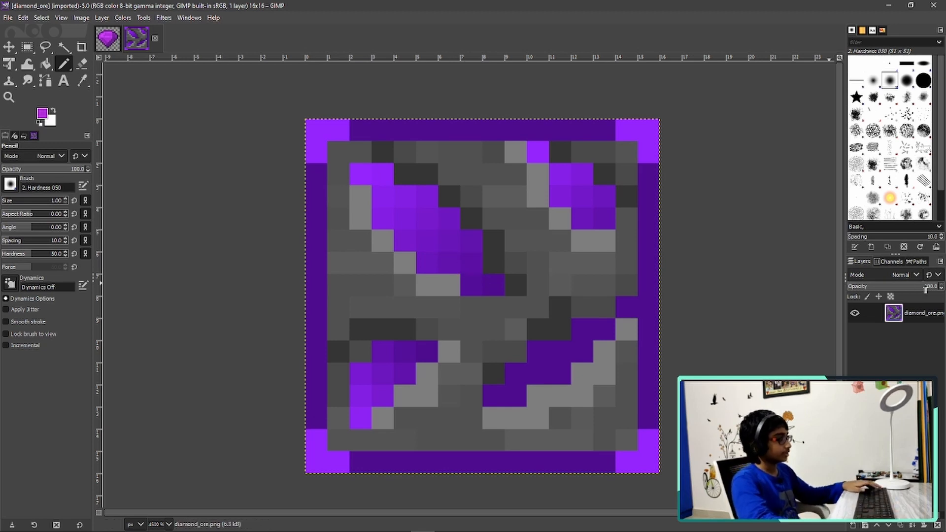
Fade the ore's Refer layer to 50% opacity beneath a new Main layer.
{"action": "double_click", "coordinate": [918, 313]}
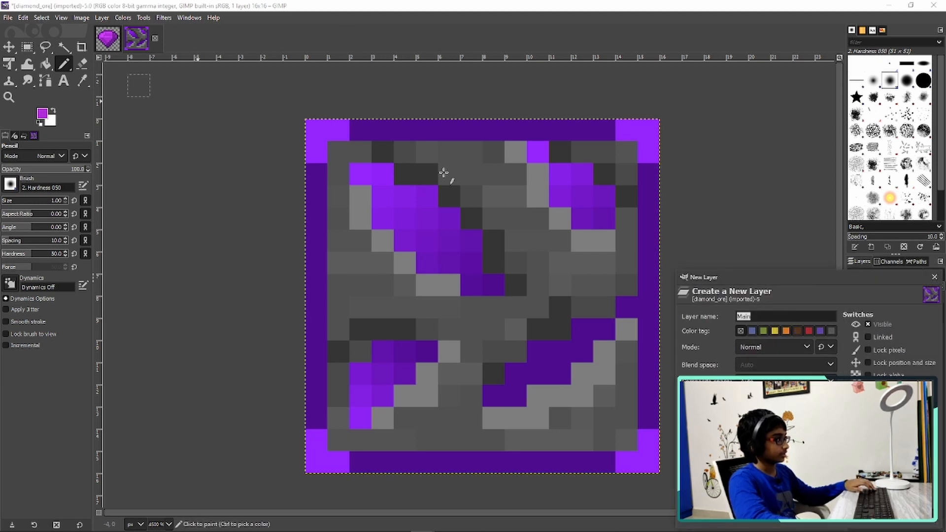
{"action": "mouse_move", "coordinate": [525, 247]}
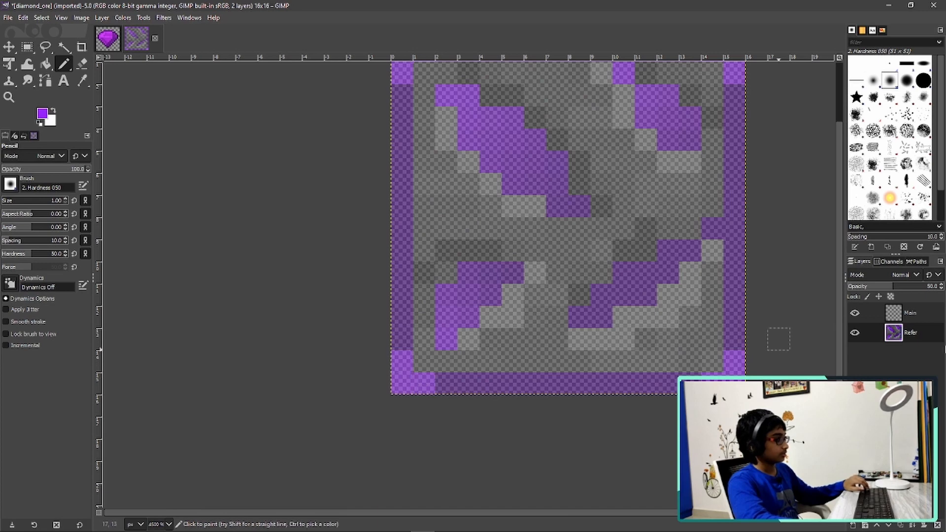
Paint the ore's straight purple left border and sampled grey stone pixels on the Main layer.
{"action": "left_click", "coordinate": [413, 383]}
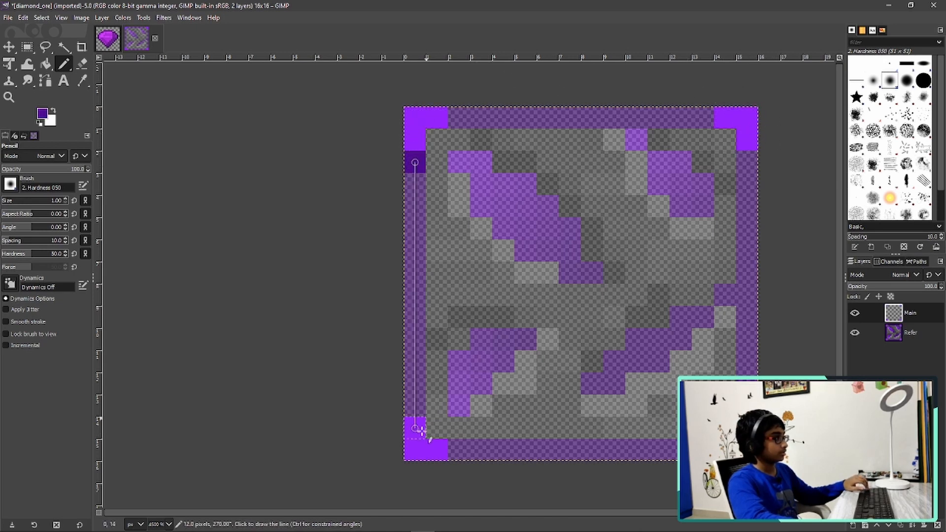
{"action": "left_click", "coordinate": [461, 449]}
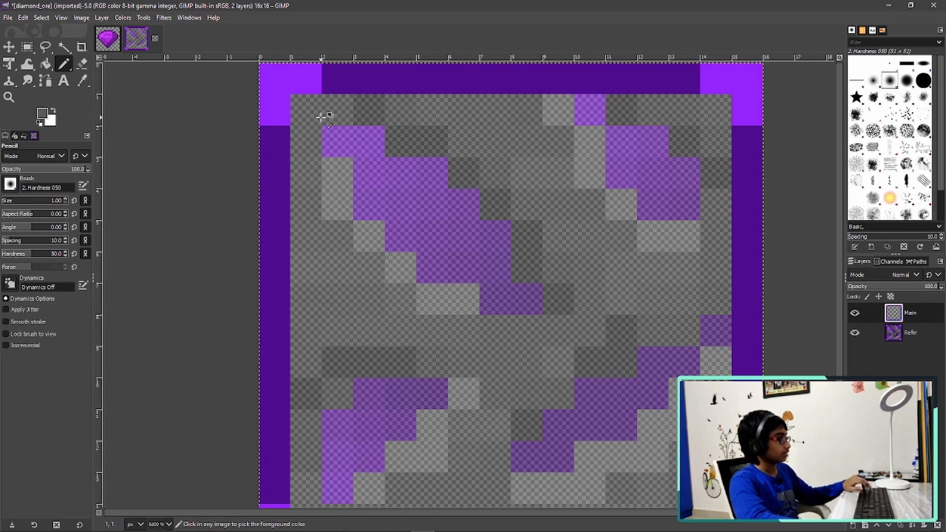
{"action": "left_click", "coordinate": [323, 114]}
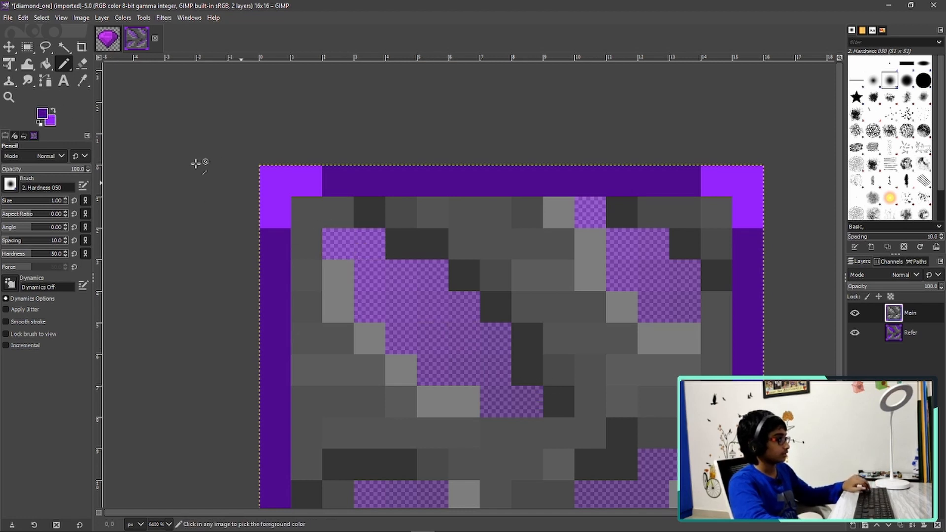
Select the upper-left streak and fill it with a purple gradient, then select the lower-left streak.
{"action": "left_click", "coordinate": [26, 80]}
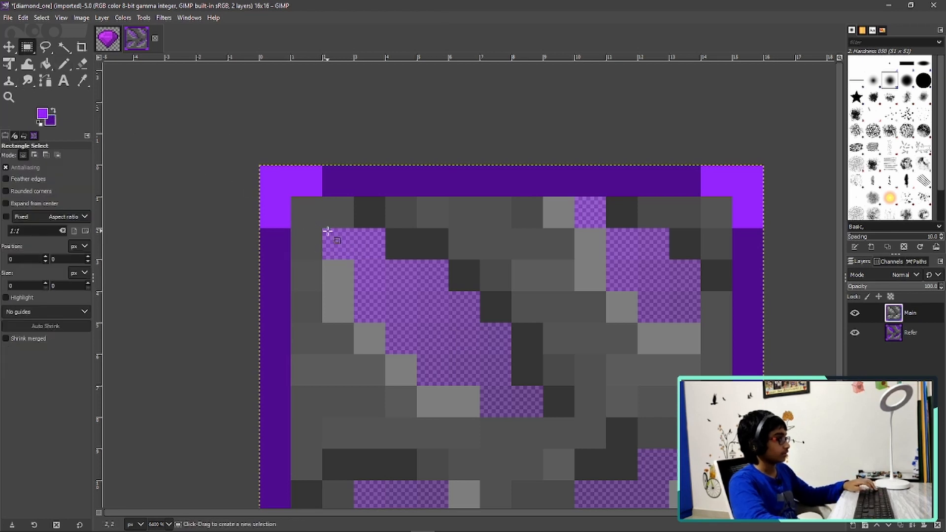
{"action": "left_click_drag", "start_coordinate": [324, 230], "coordinate": [541, 418]}
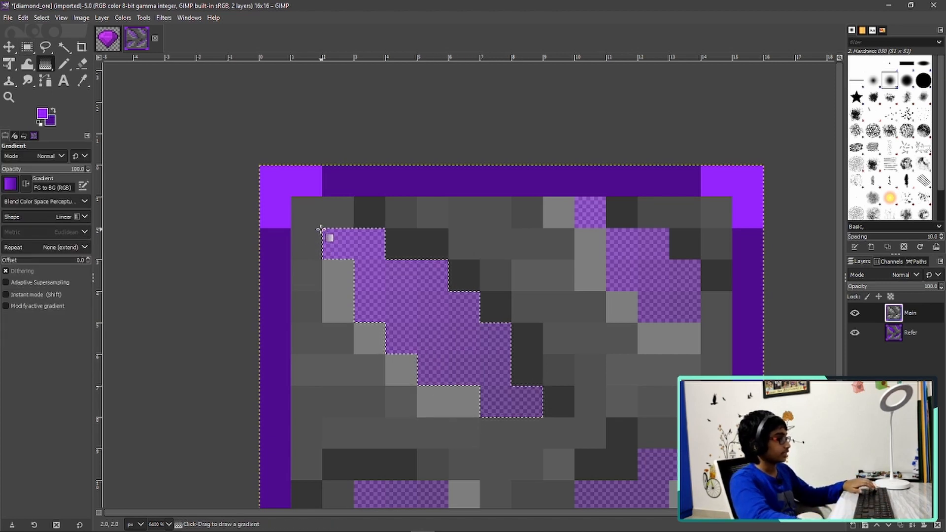
{"action": "left_click_drag", "start_coordinate": [322, 230], "coordinate": [549, 418]}
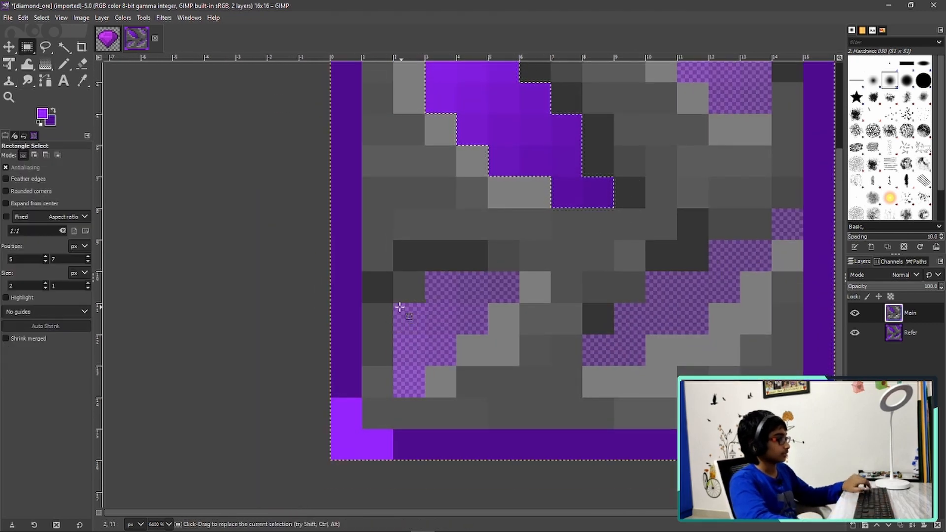
{"action": "left_click_drag", "start_coordinate": [399, 309], "coordinate": [423, 393]}
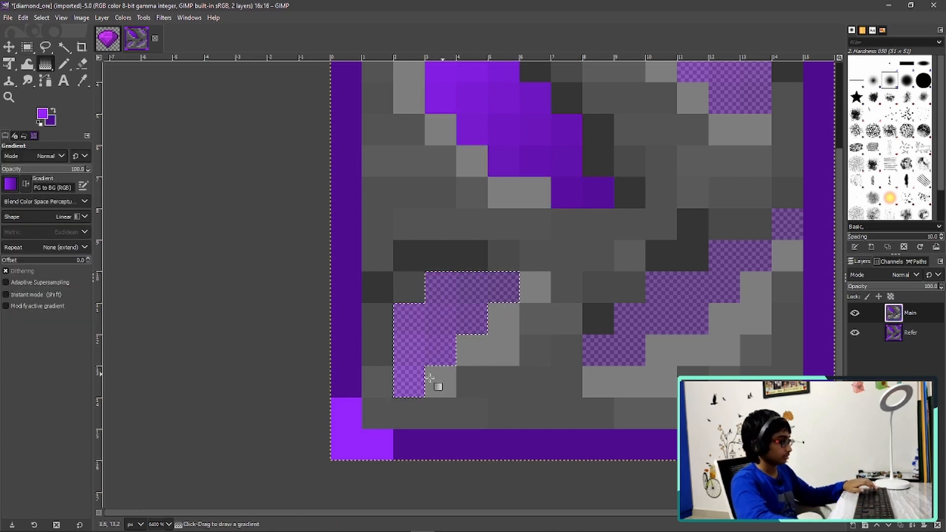
Fill the lower-left, lower-right and upper-right streaks with FG-to-BG purple gradients.
{"action": "left_click_drag", "start_coordinate": [391, 395], "coordinate": [521, 276]}
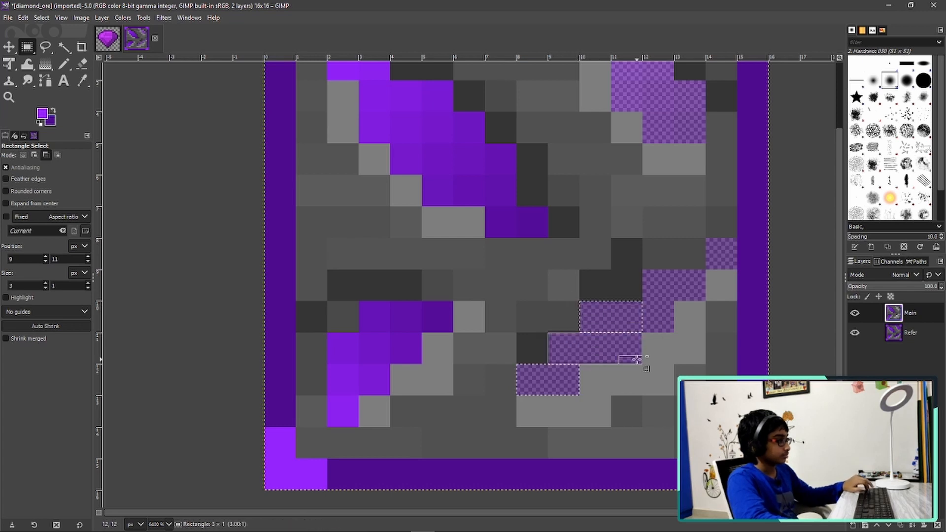
{"action": "left_click_drag", "start_coordinate": [643, 358], "coordinate": [691, 296]}
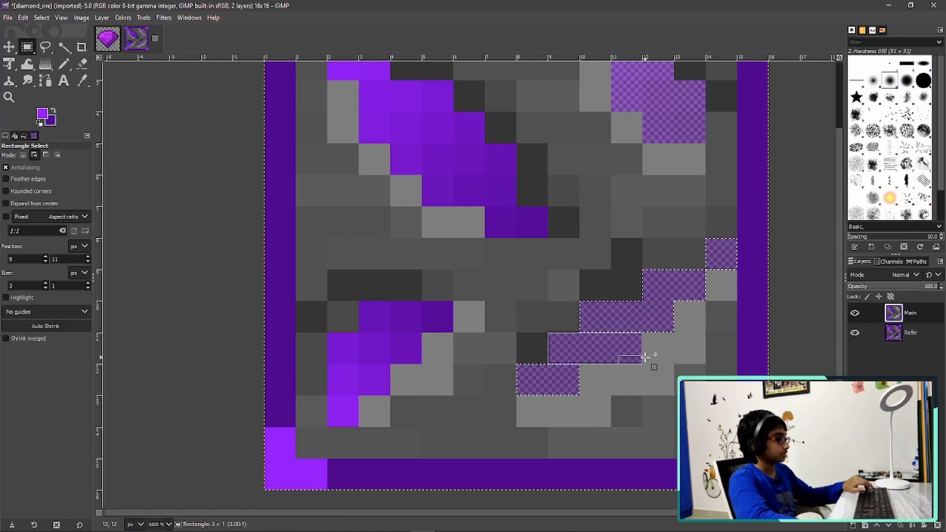
{"action": "left_click", "coordinate": [45, 65]}
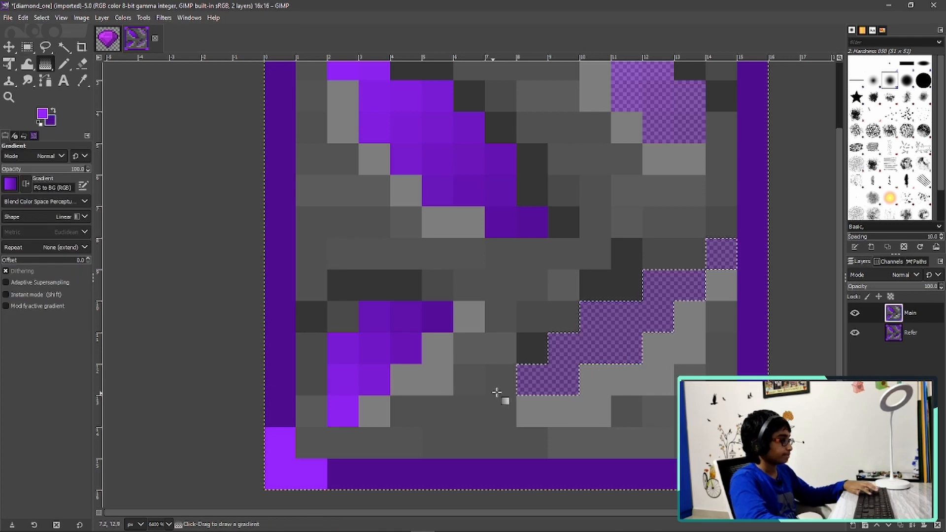
{"action": "left_click_drag", "start_coordinate": [504, 395], "coordinate": [751, 253]}
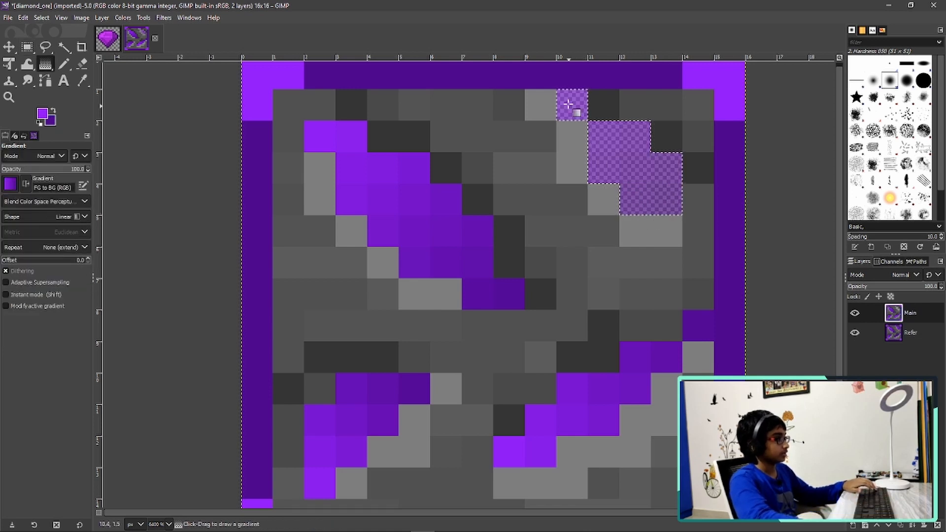
{"action": "left_click_drag", "start_coordinate": [569, 102], "coordinate": [685, 214]}
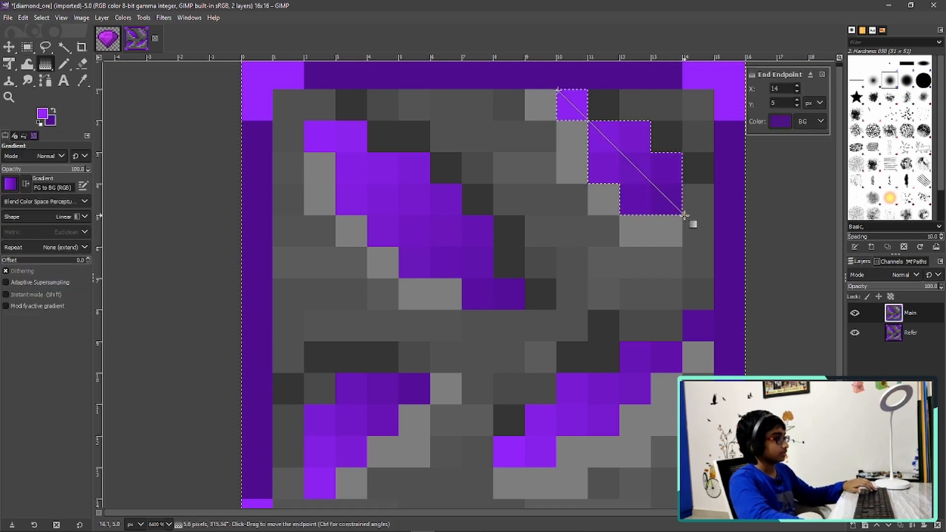